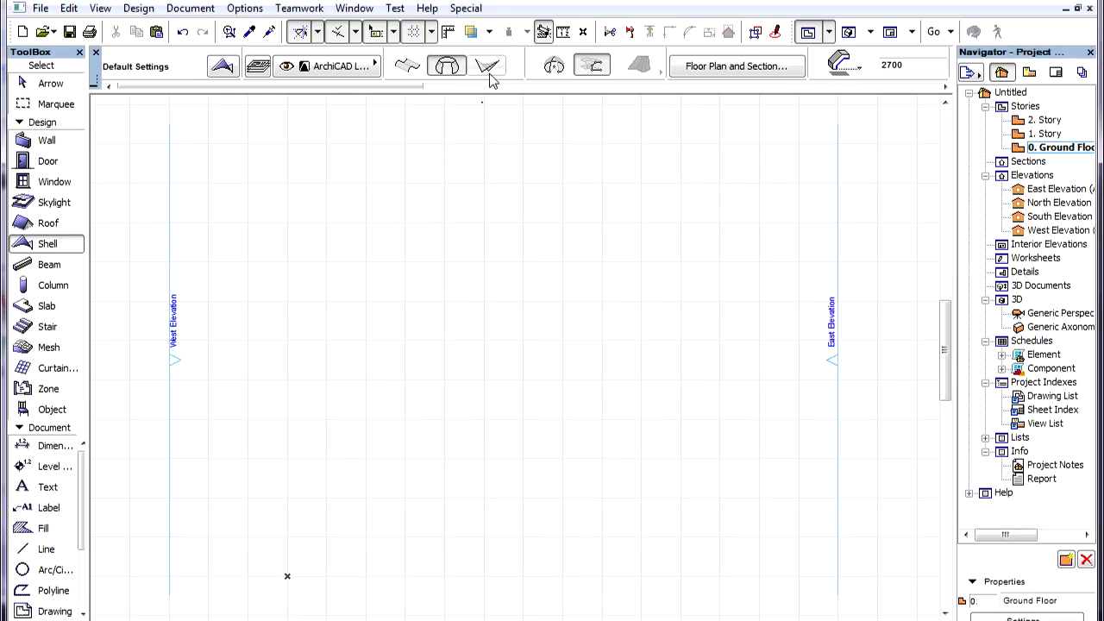
mouse_move(488, 65)
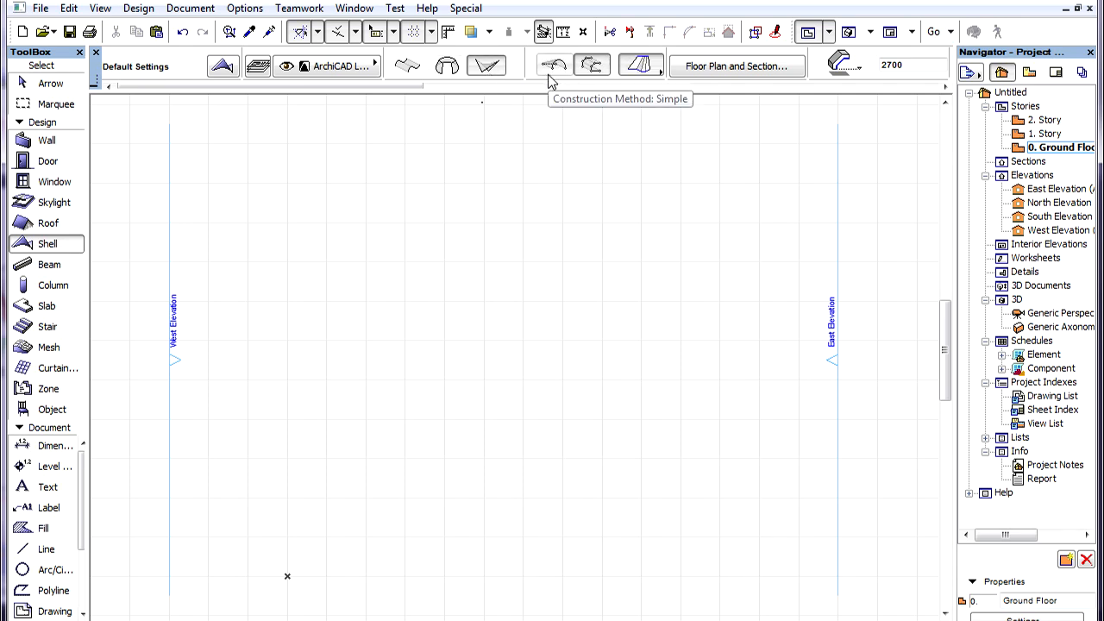
mouse_move(539, 83)
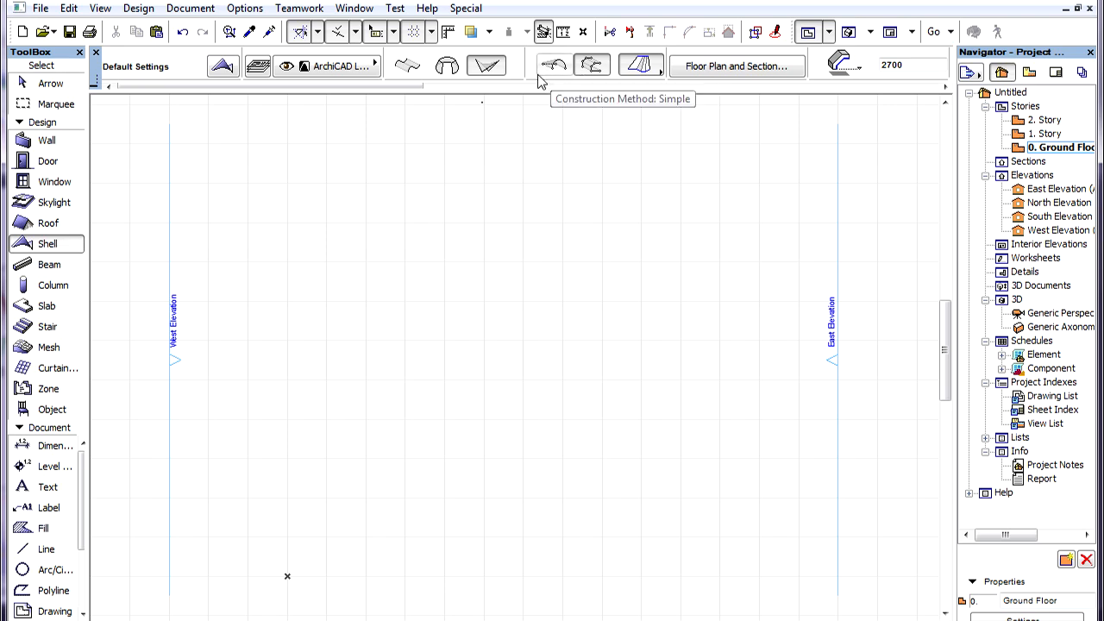
mouse_move(249, 499)
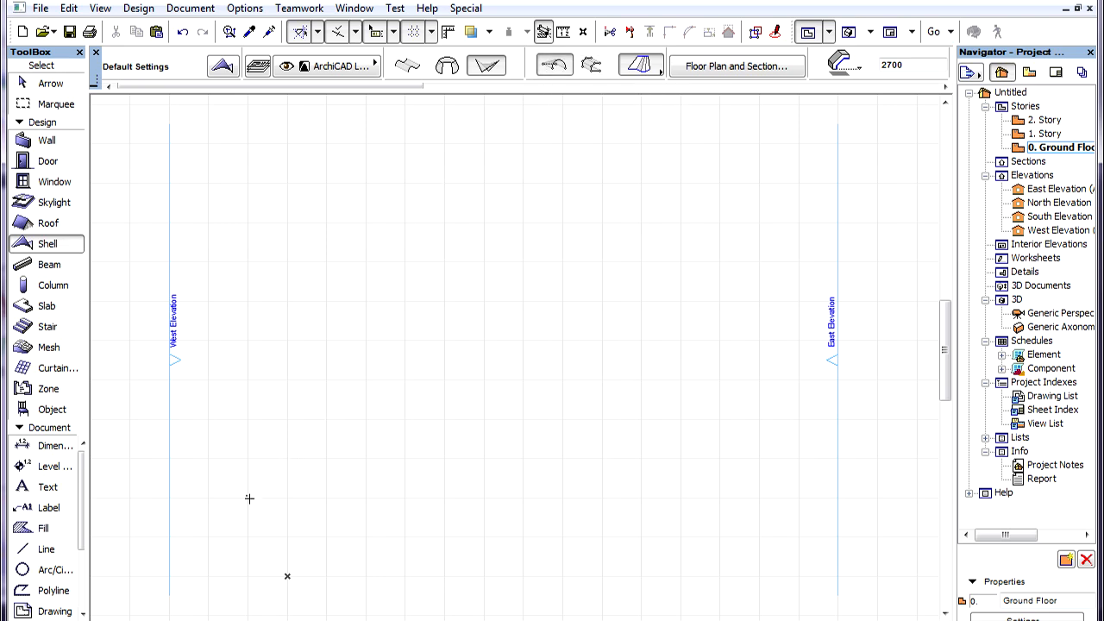
mouse_move(248, 538)
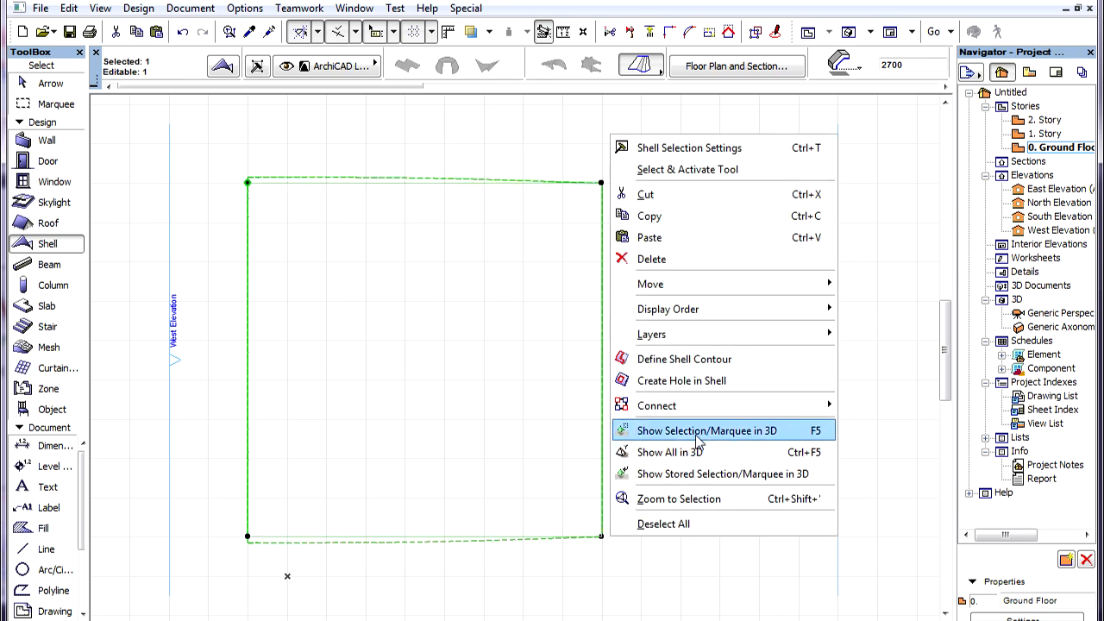
Show the ruled shell in the 3D window and select it so its edges highlight
left_click(707, 431)
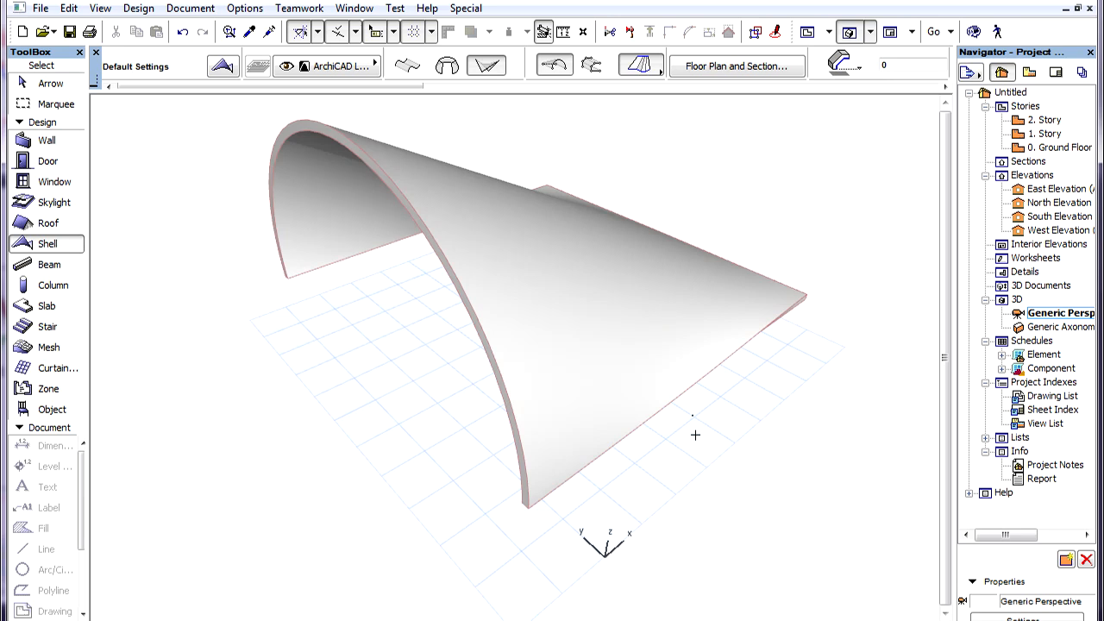
left_click(590, 348)
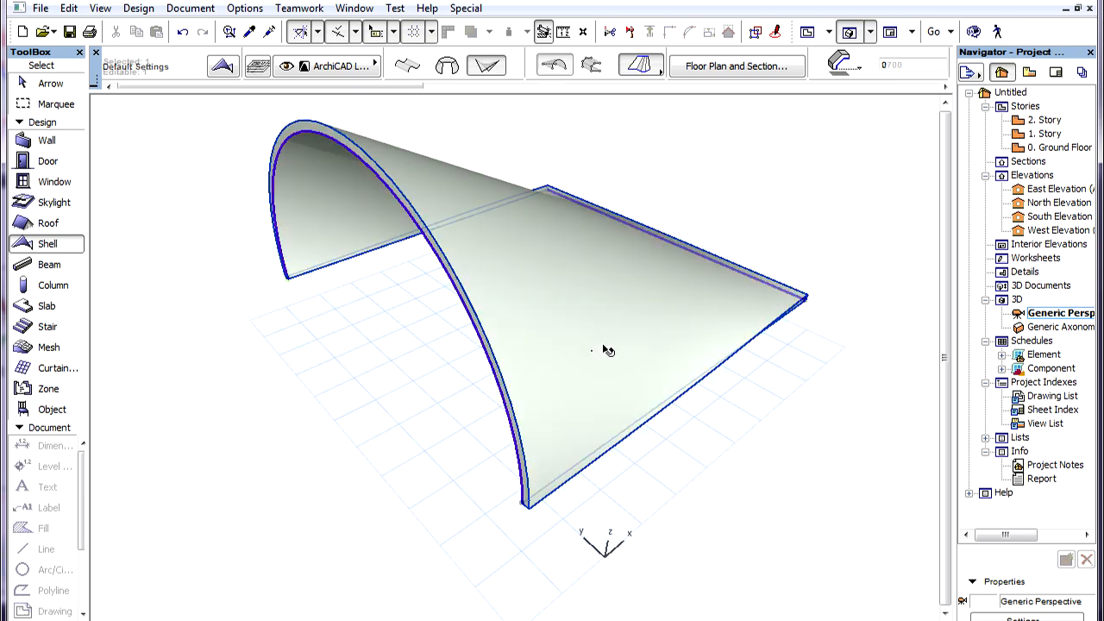
left_click(602, 346)
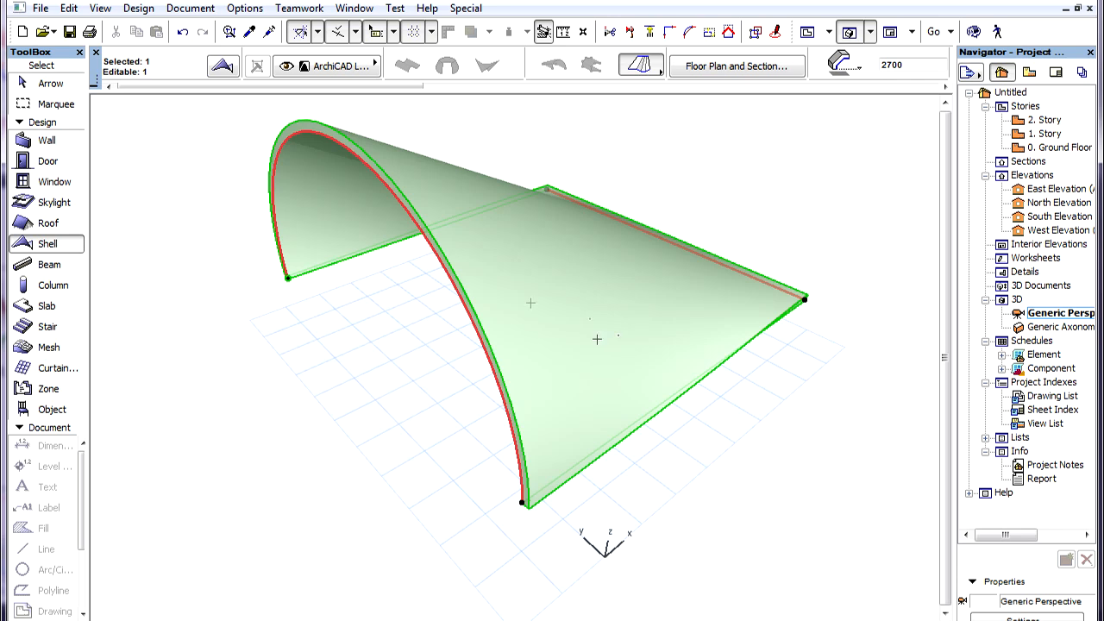
mouse_move(673, 289)
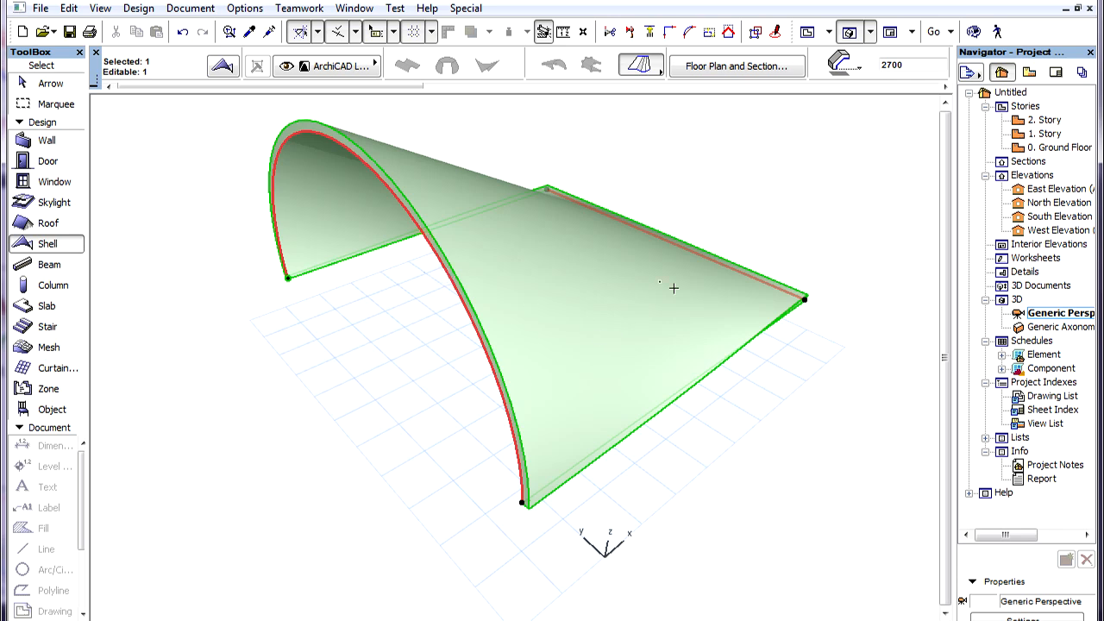
mouse_move(701, 283)
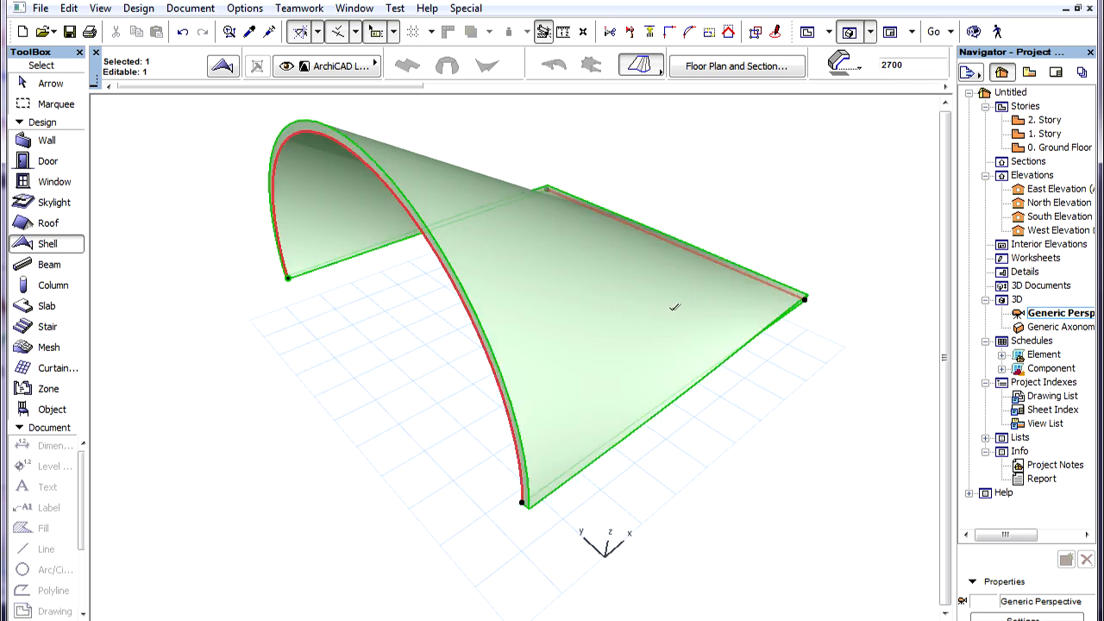
Orbit in close to the shell and select the newly drawn second shell beside it
left_click_drag(676, 307, 569, 352)
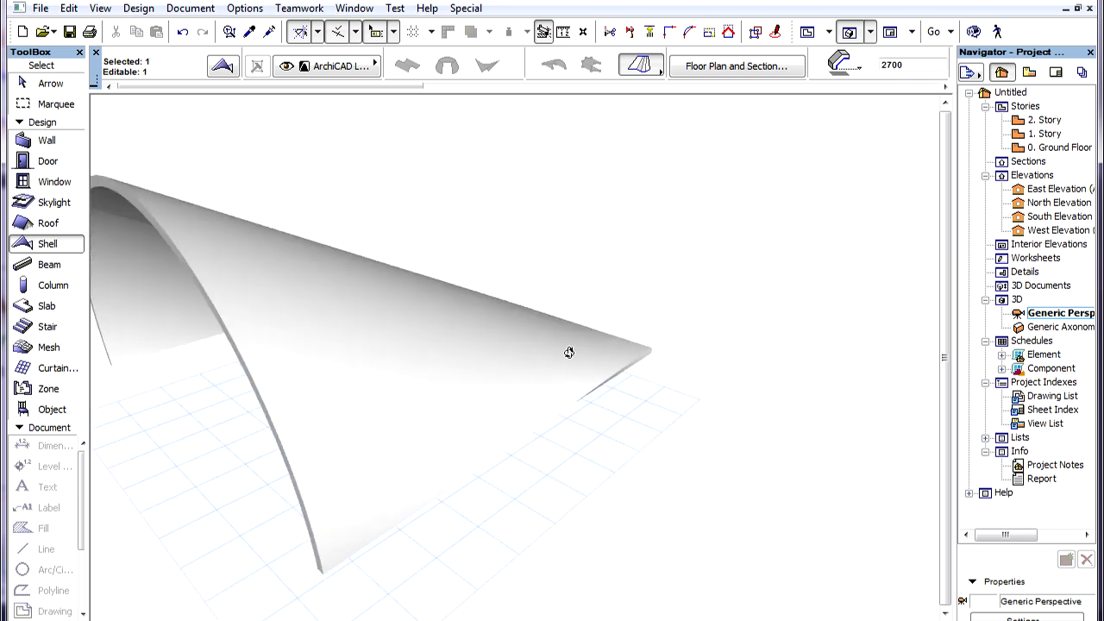
left_click_drag(569, 352, 466, 461)
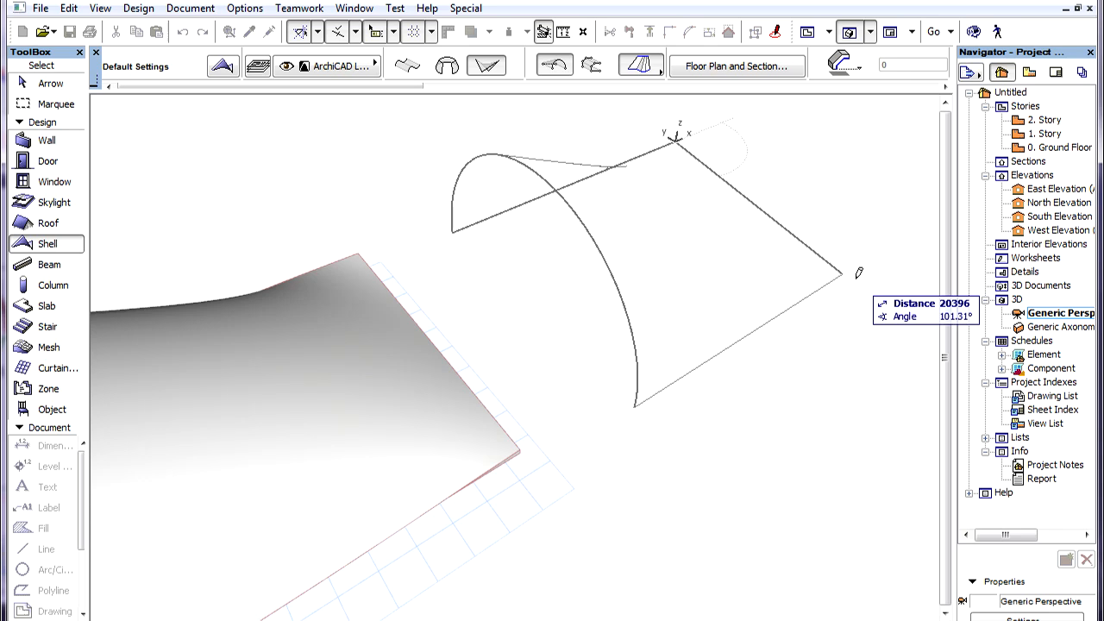
mouse_move(866, 262)
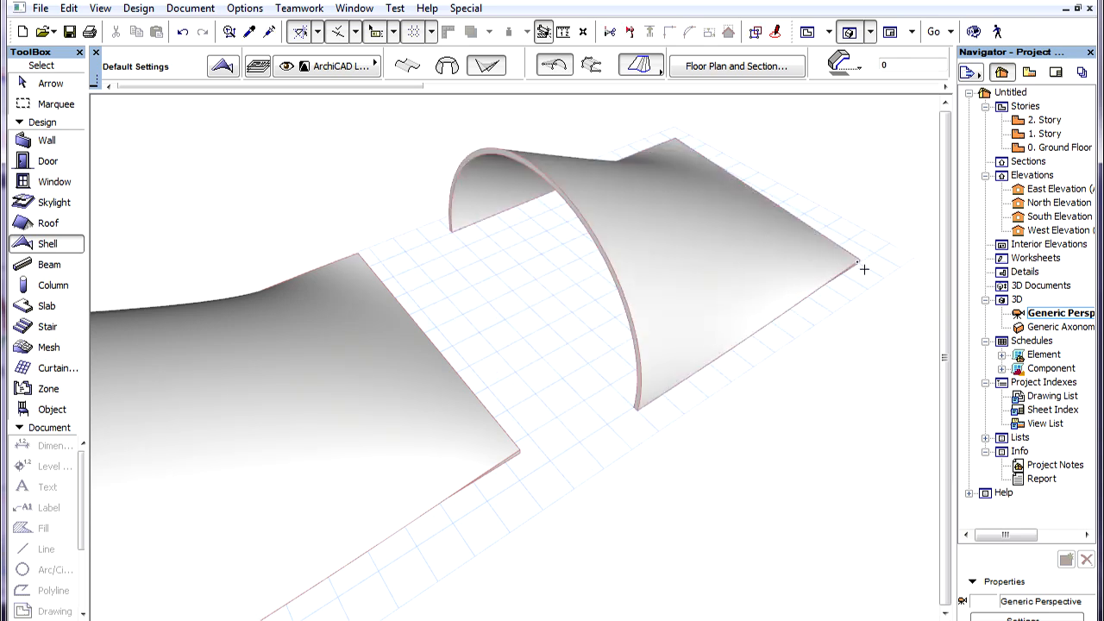
left_click(759, 258)
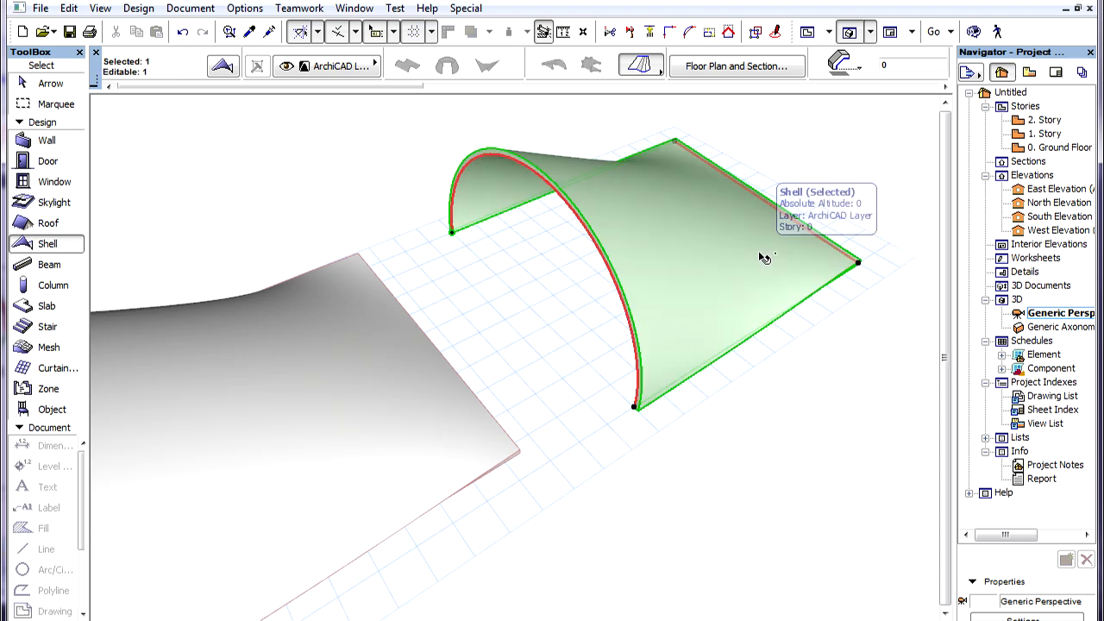
mouse_move(837, 302)
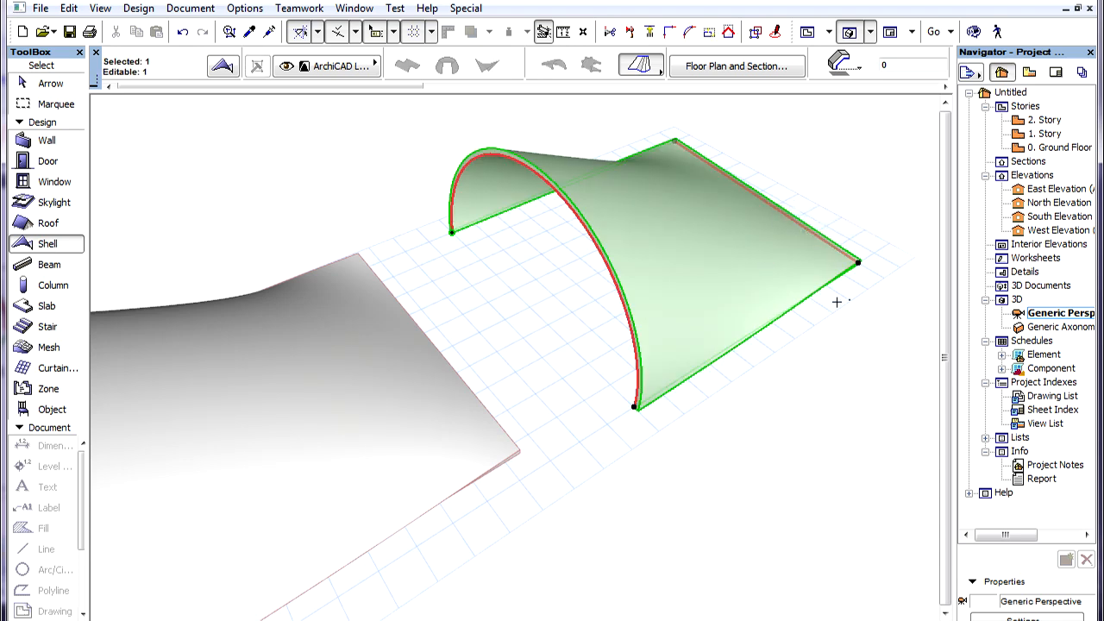
mouse_move(820, 201)
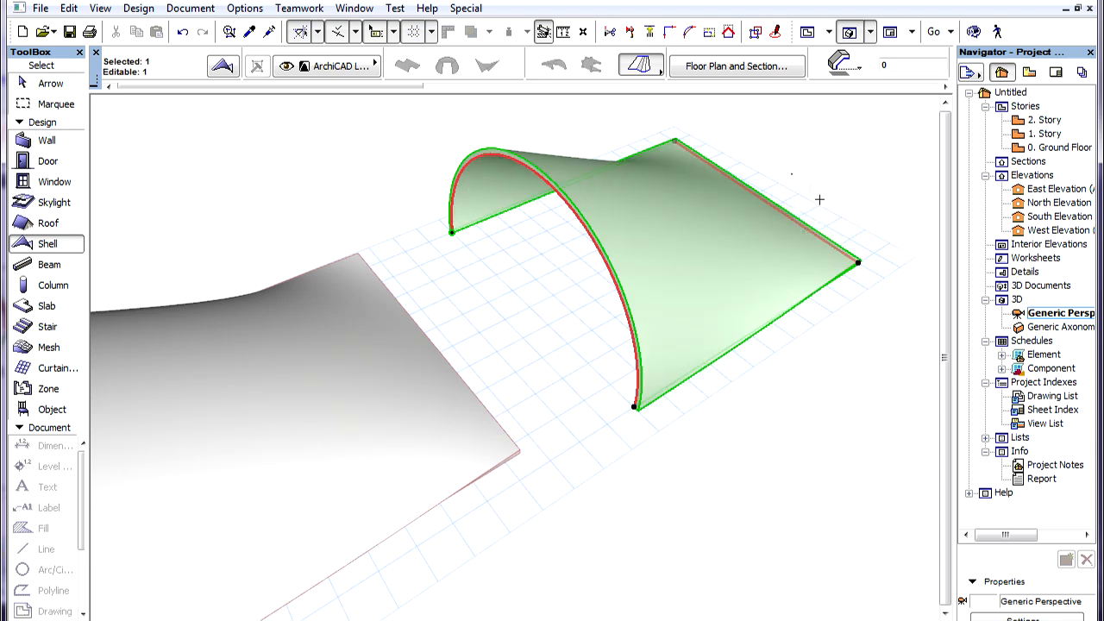
mouse_move(506, 207)
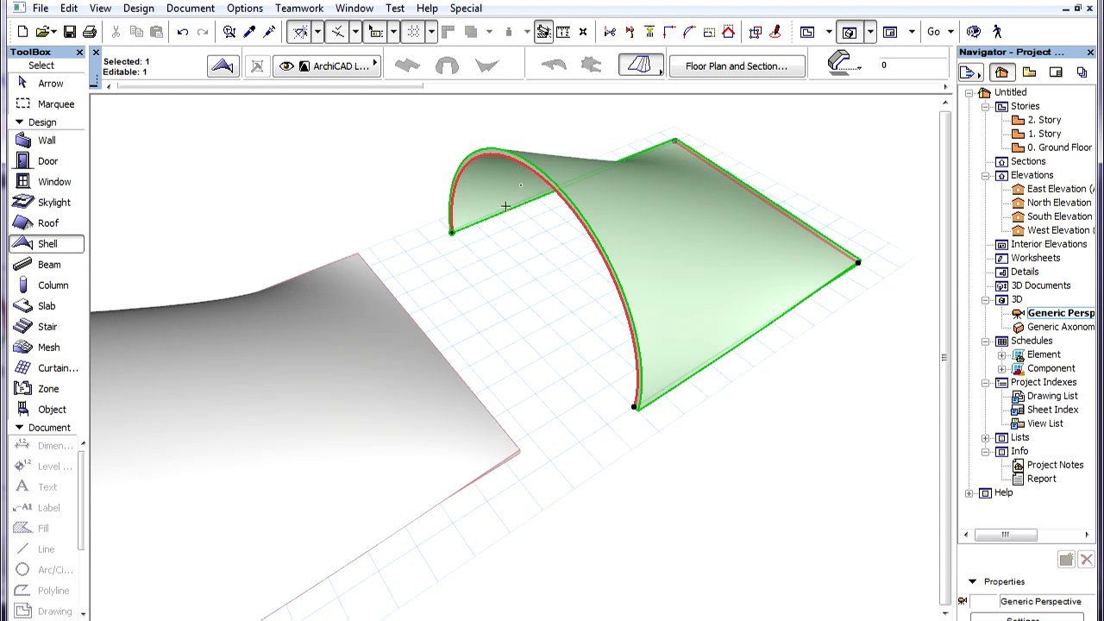
mouse_move(769, 345)
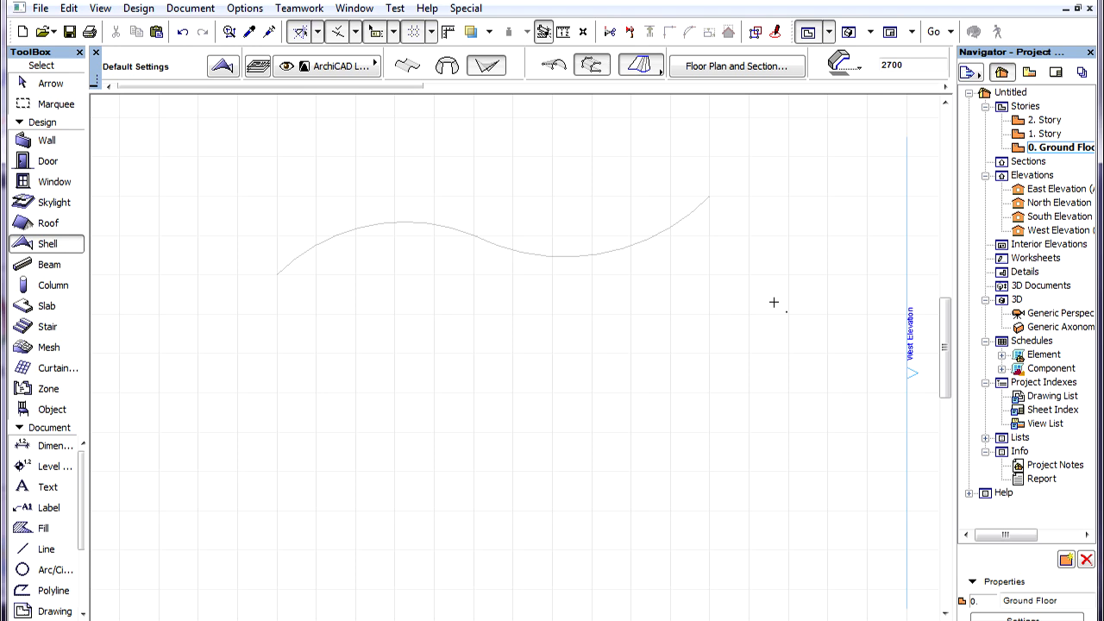
mouse_move(766, 300)
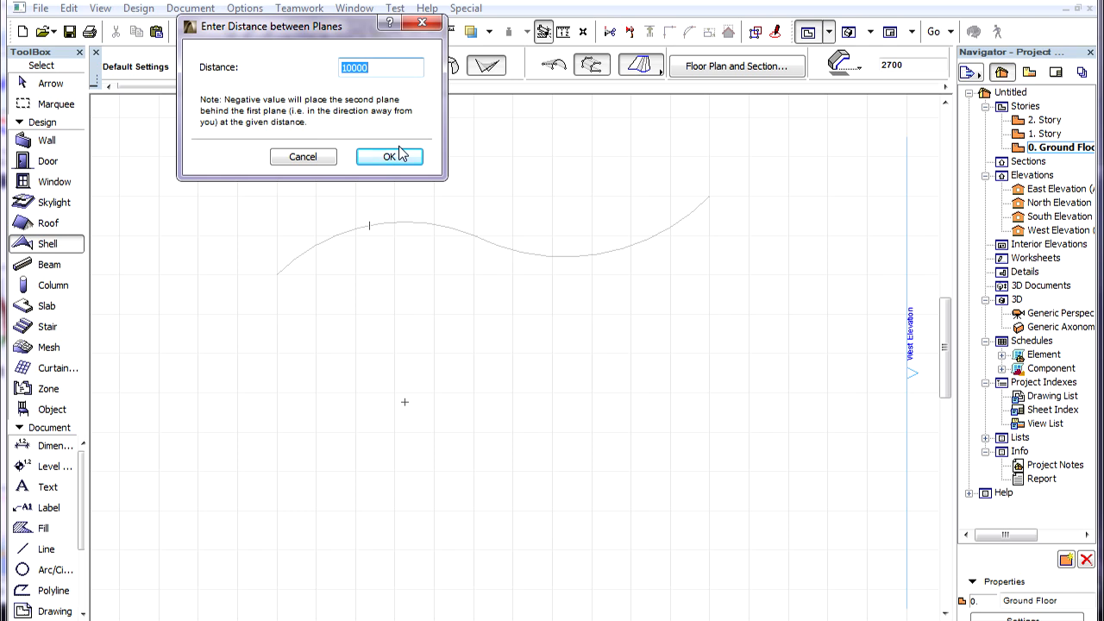
Set the distance between the profile planes to 1 and confirm the dialog
type("1")
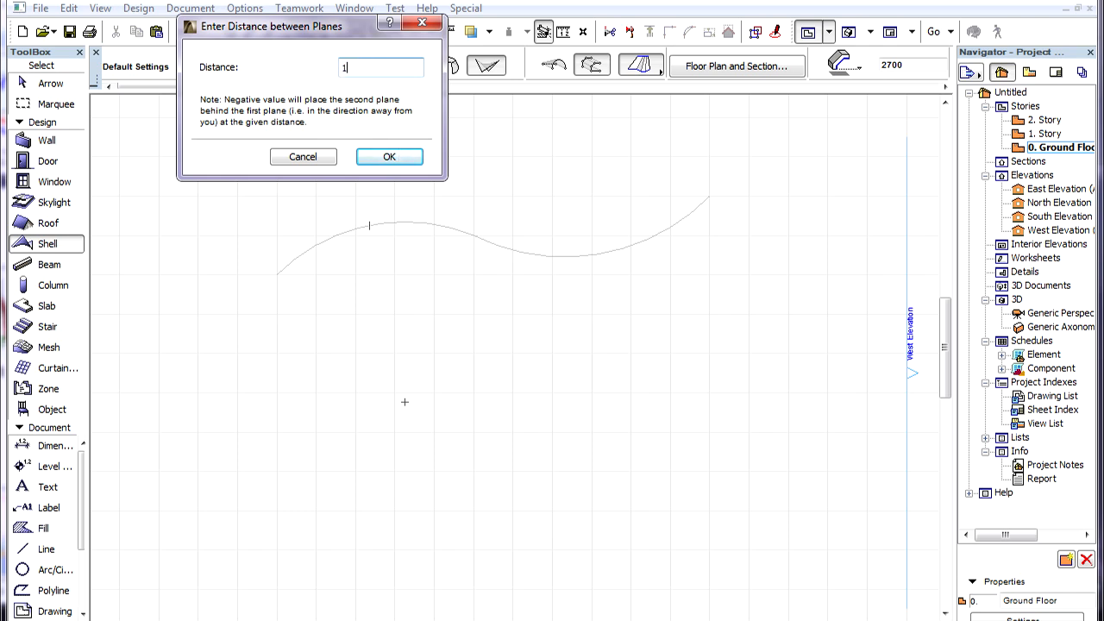
left_click(390, 156)
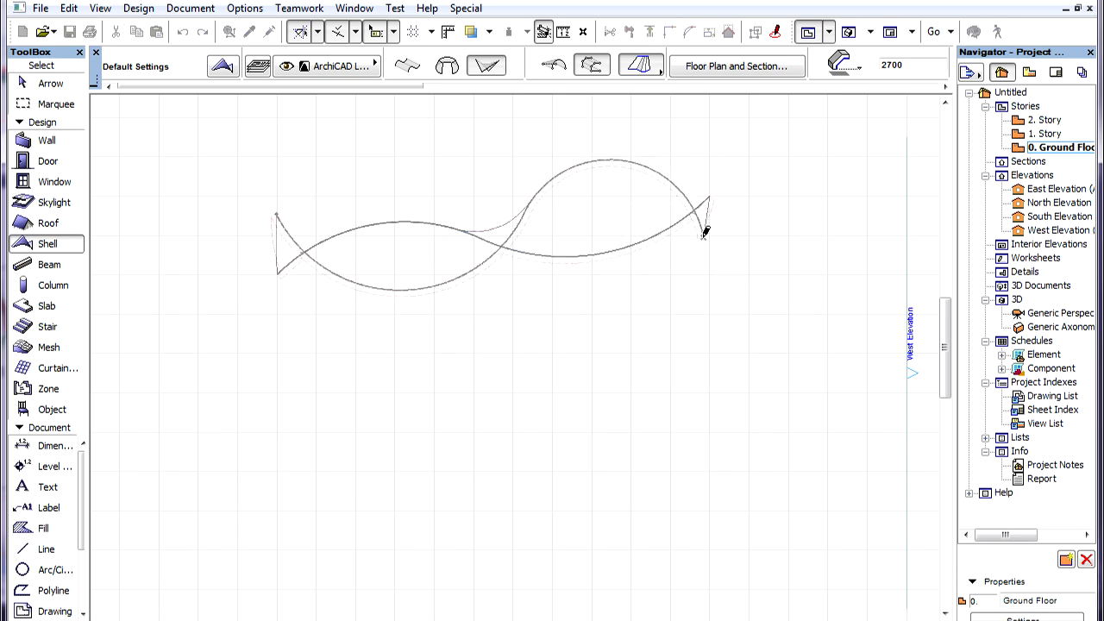
Finish the second curved profile before switching to the two-wall 3D view
left_click(705, 238)
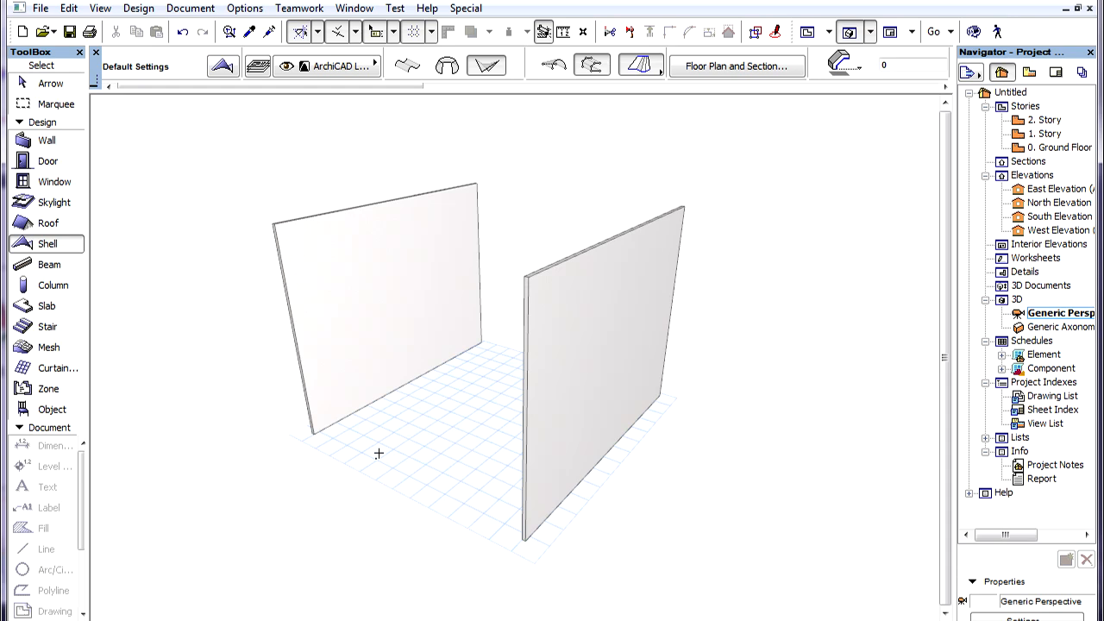
mouse_move(348, 435)
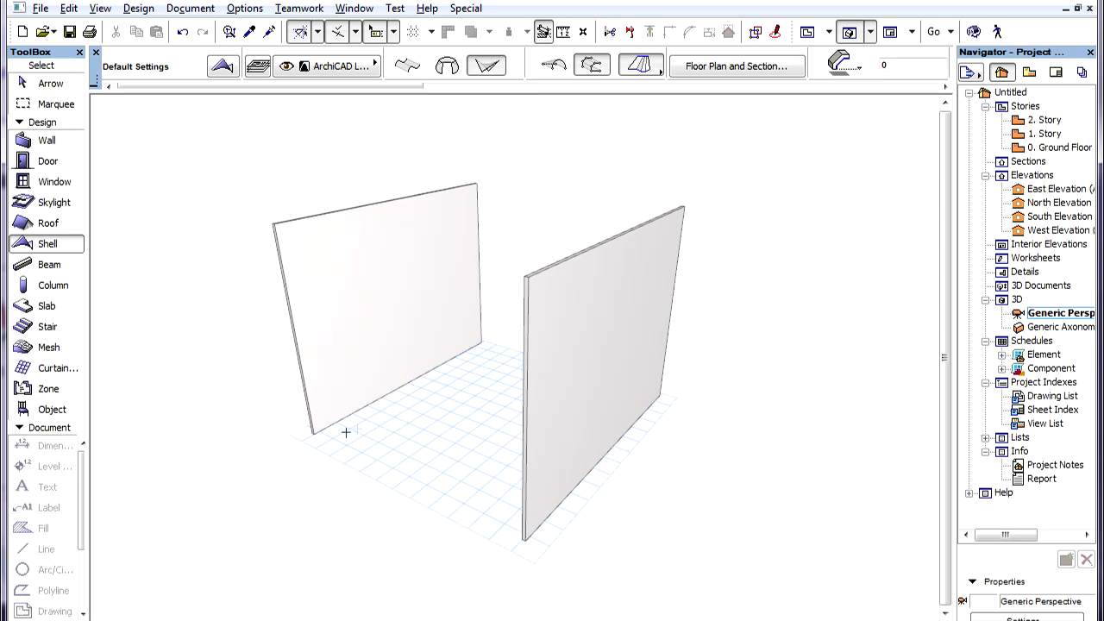
mouse_move(376, 404)
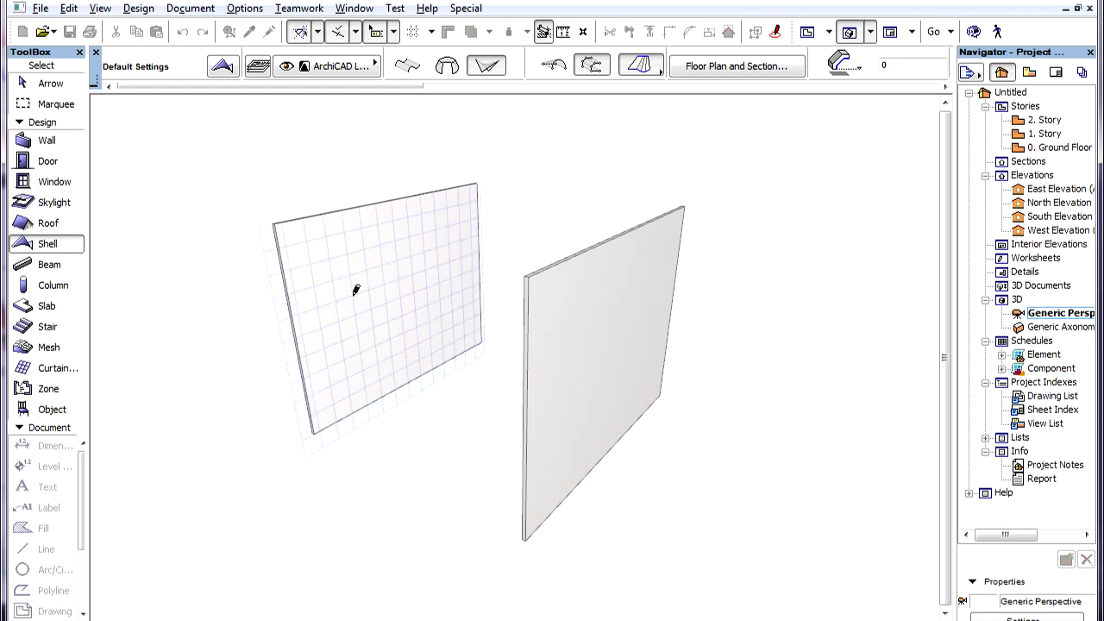
mouse_move(354, 300)
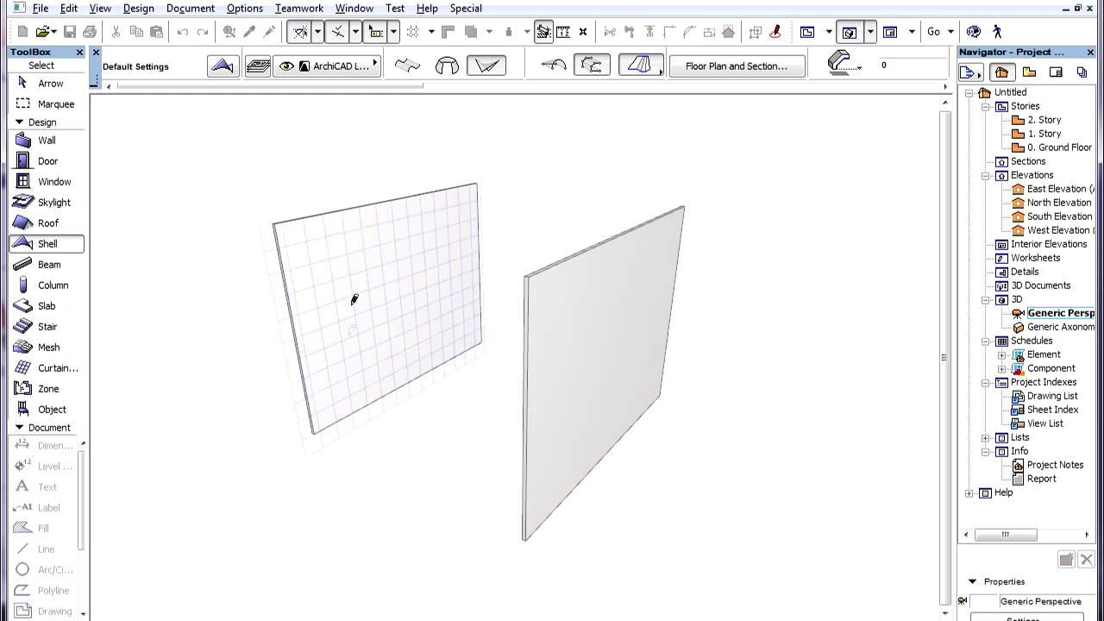
mouse_move(314, 428)
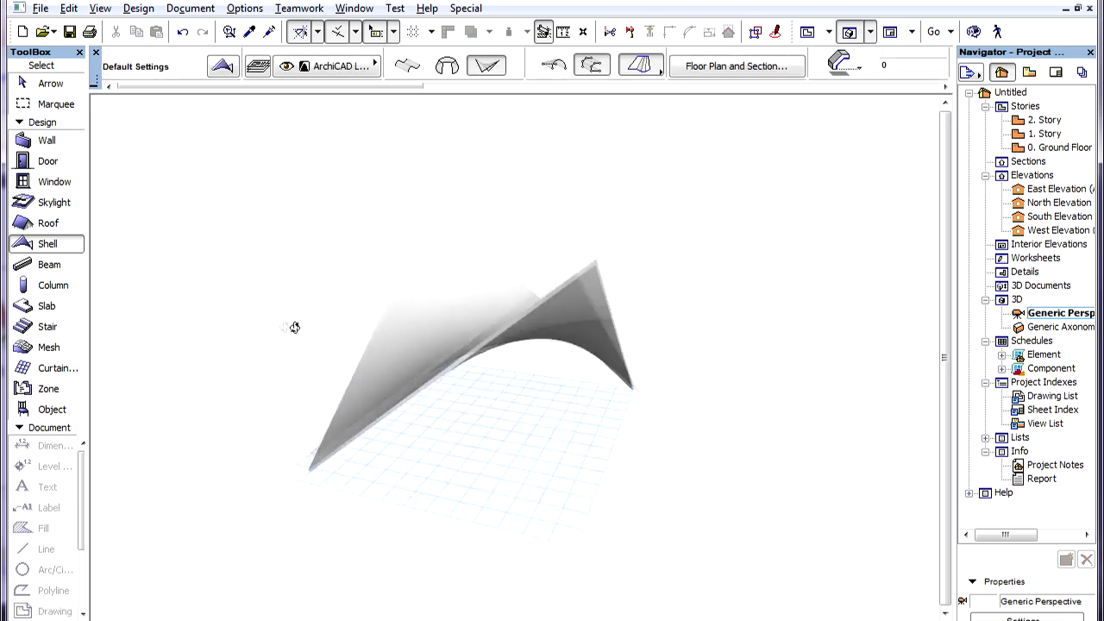
Orbit the model to inspect the saddle shape of the hyperbolic paraboloid shell
left_click_drag(290, 328, 791, 302)
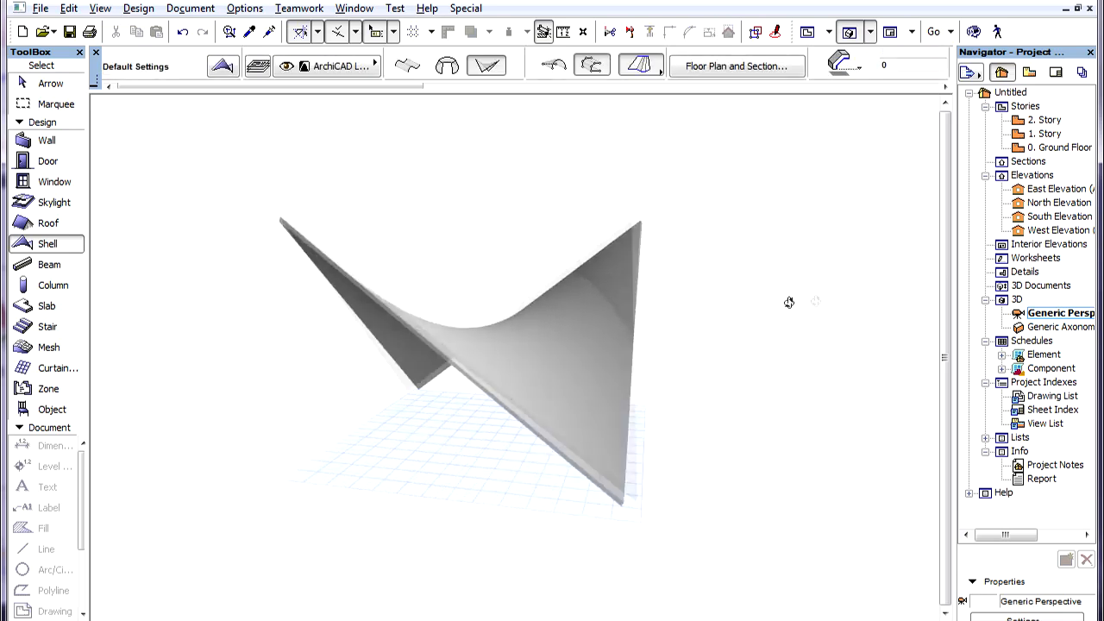